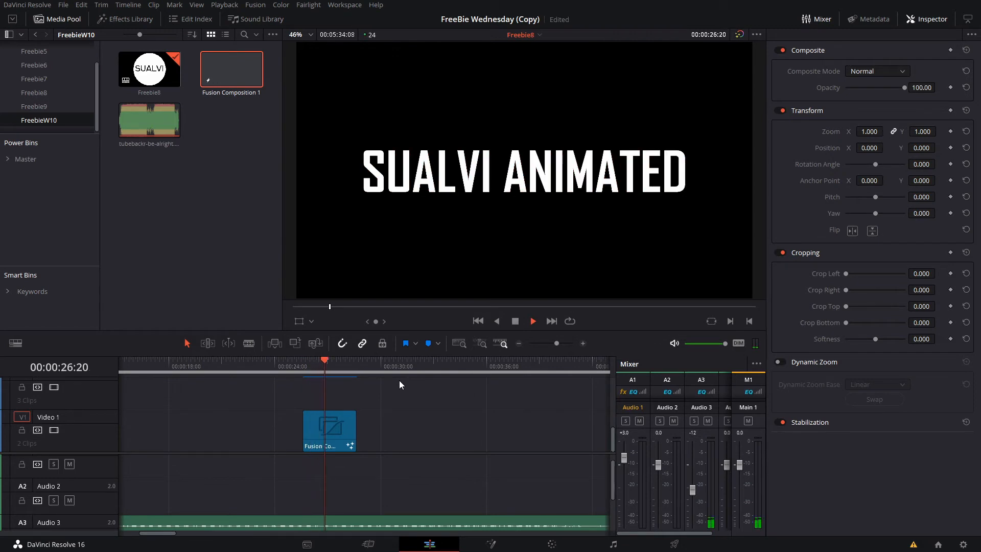
- Open the SUALVI ANIMATED Fusion composition in the node editor from the Edit timeline
{"action": "left_click", "coordinate": [304, 365]}
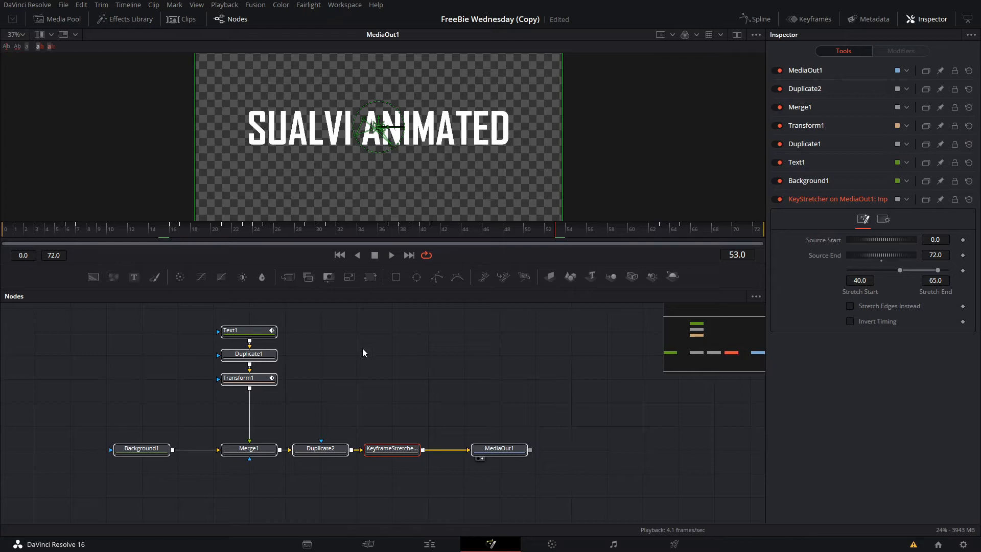
{"action": "mouse_move", "coordinate": [456, 339]}
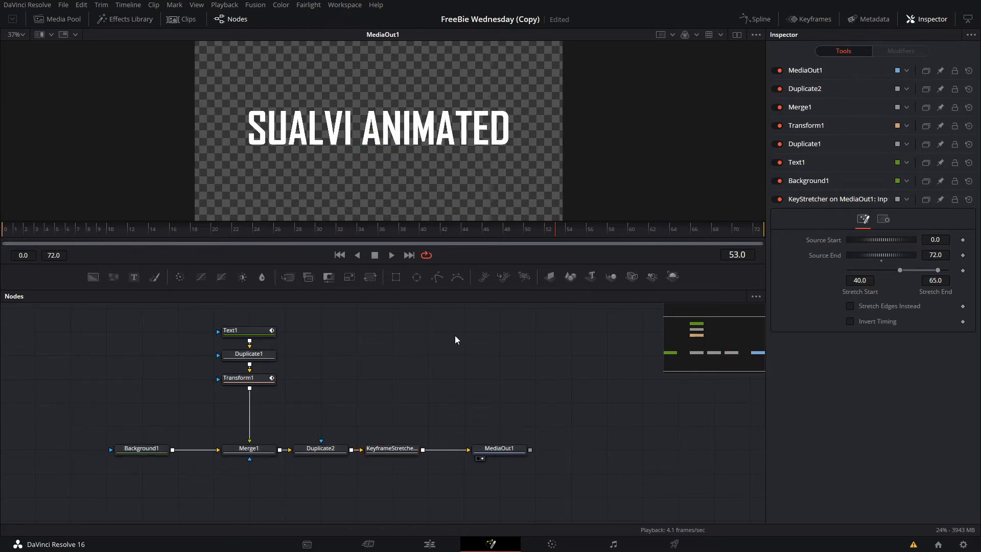
{"action": "mouse_move", "coordinate": [557, 366]}
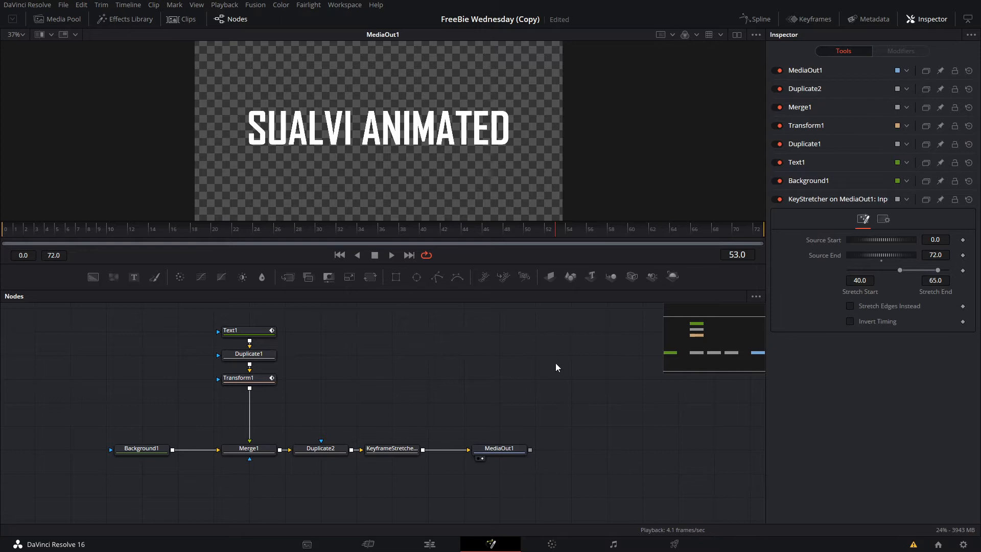
{"action": "mouse_move", "coordinate": [606, 345]}
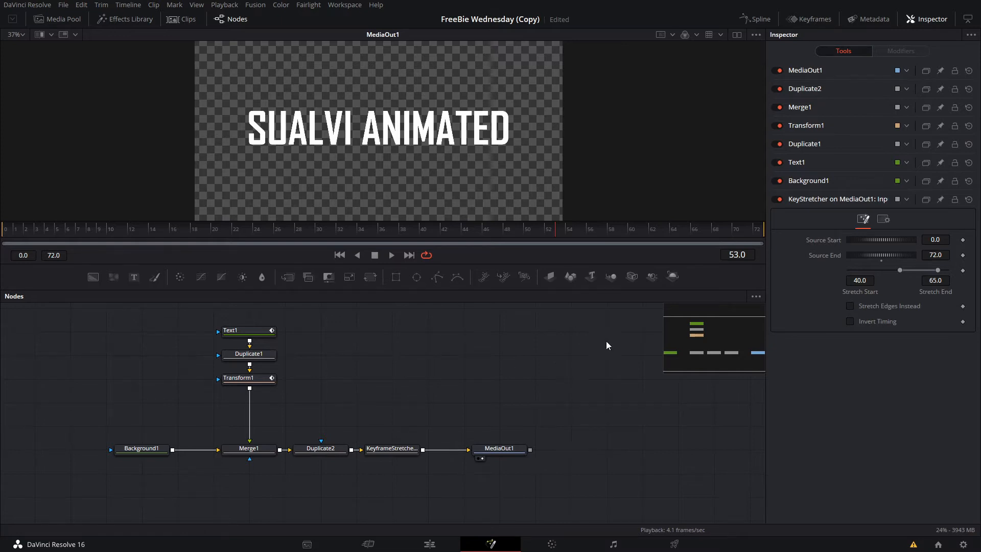
{"action": "mouse_move", "coordinate": [525, 328]}
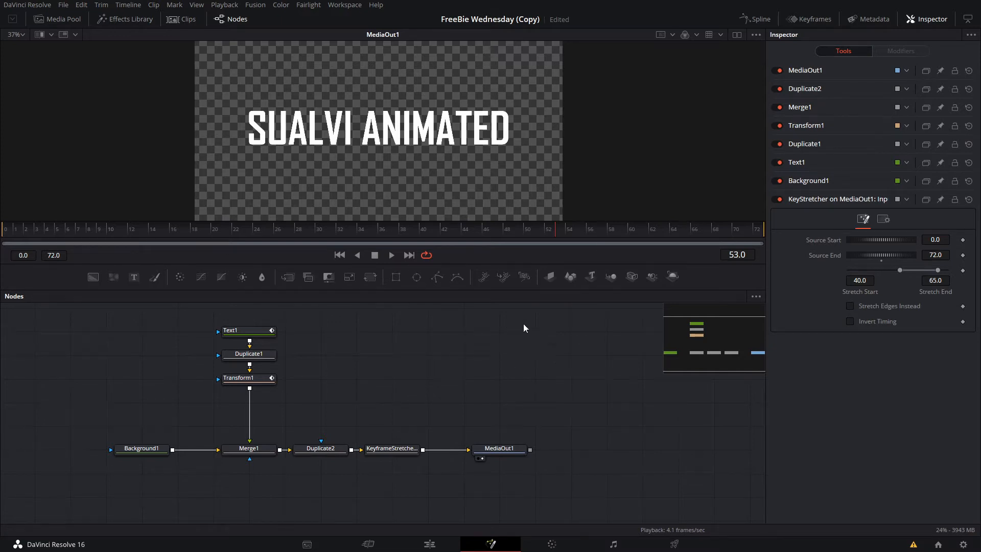
- Play the title animation back from its first frames in the Fusion viewer
{"action": "left_click", "coordinate": [391, 255]}
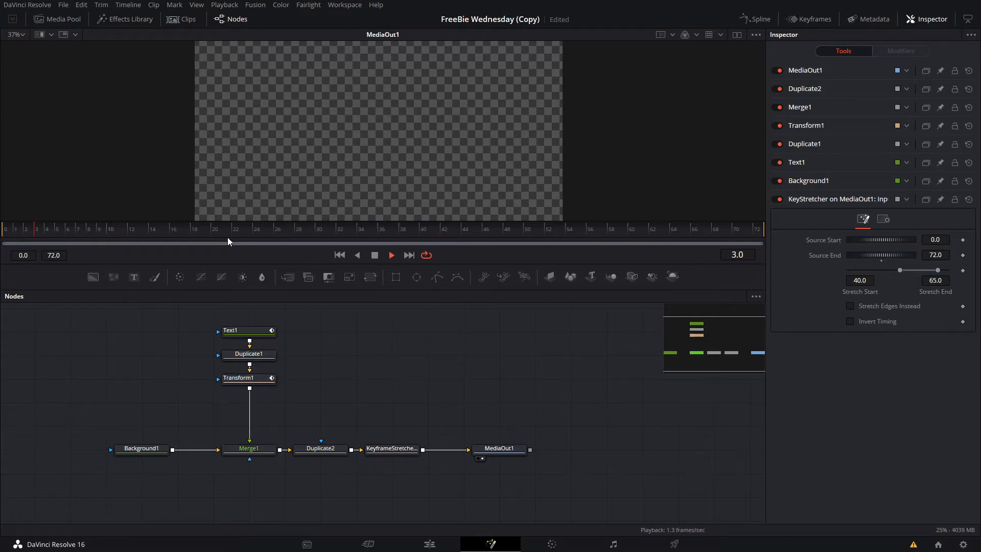
- Show the Text1 node's Inspector settings and pause on frame 13 at the RGB split glitch
{"action": "left_click", "coordinate": [246, 331]}
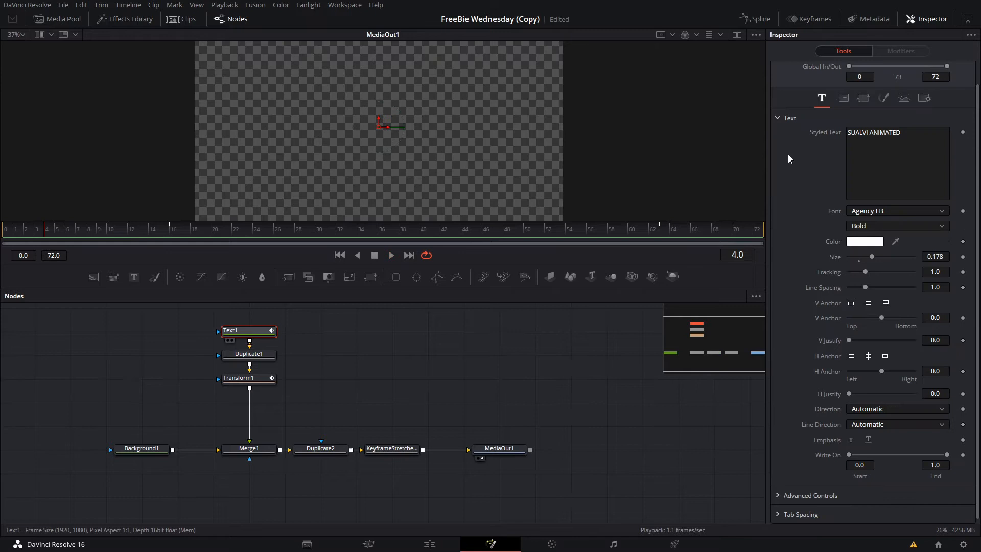
{"action": "left_click", "coordinate": [248, 353]}
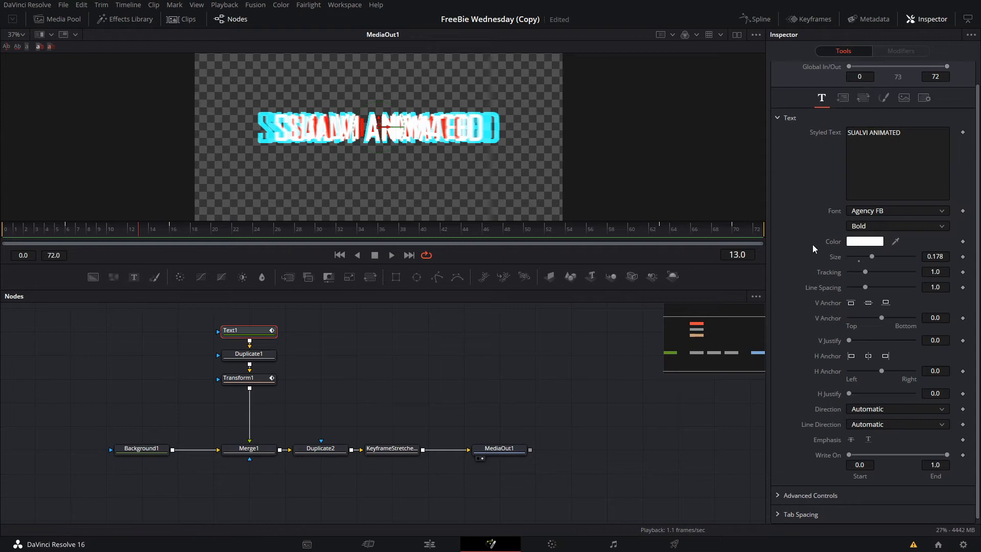
{"action": "mouse_move", "coordinate": [273, 220]}
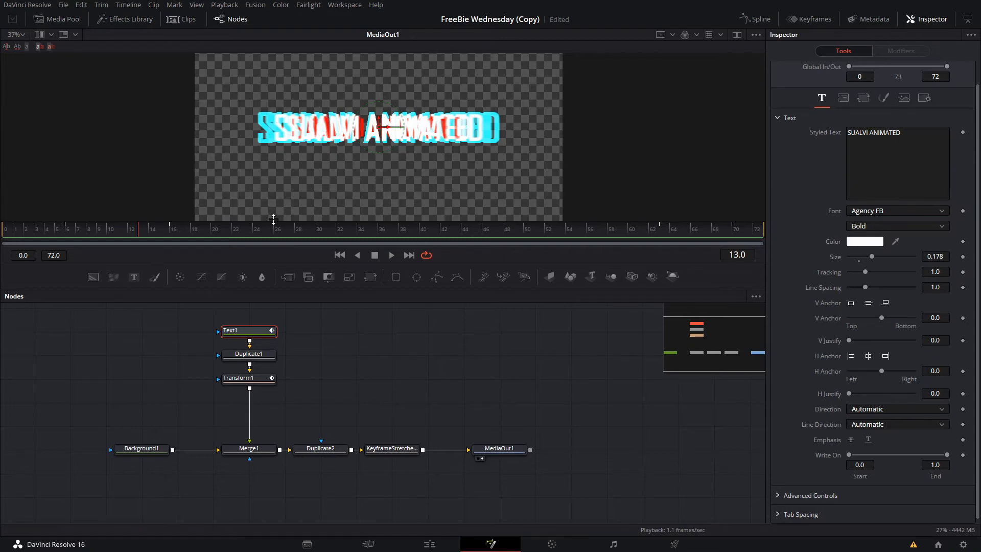
{"action": "left_click", "coordinate": [392, 448]}
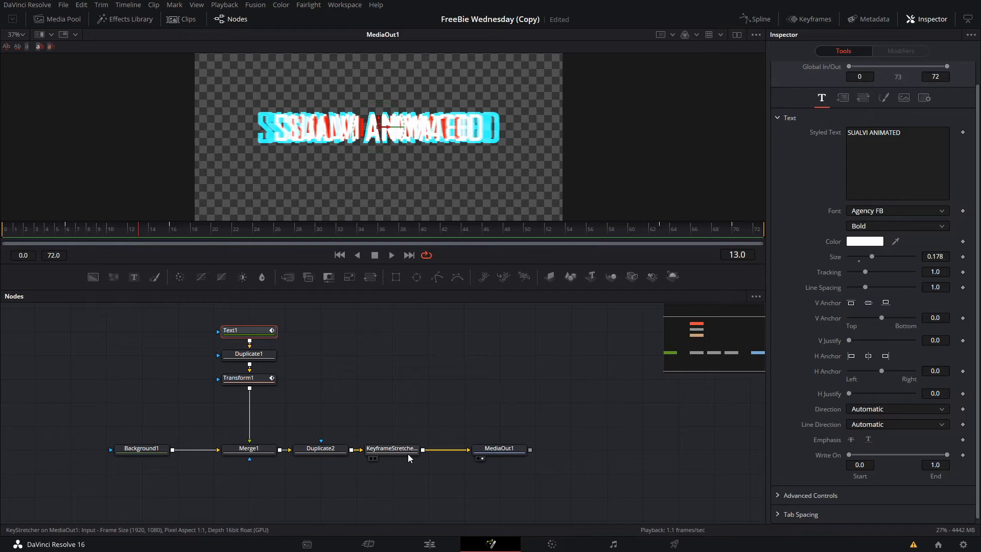
{"action": "mouse_move", "coordinate": [395, 453]}
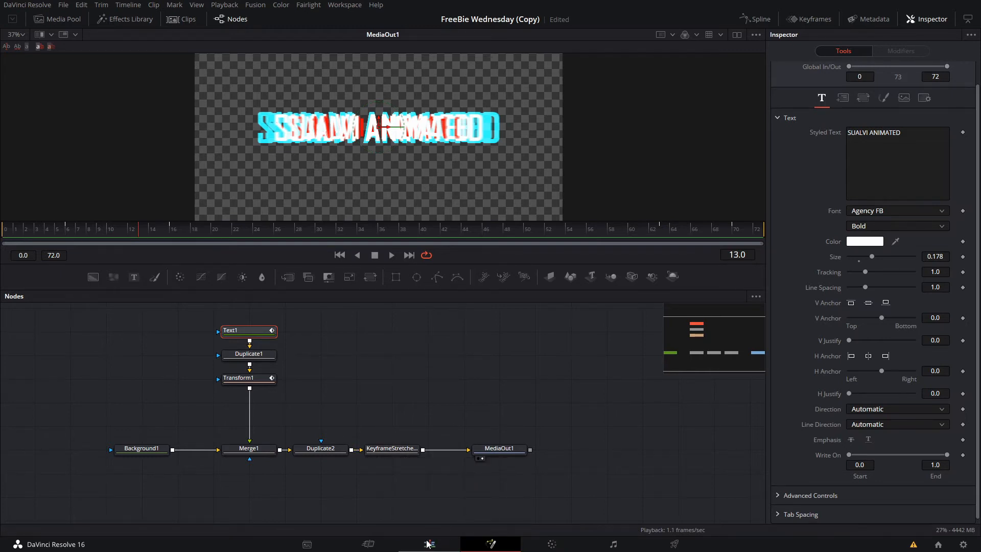
- Return to the Edit page to preview the glitched title clip on the timeline
{"action": "left_click", "coordinate": [429, 543]}
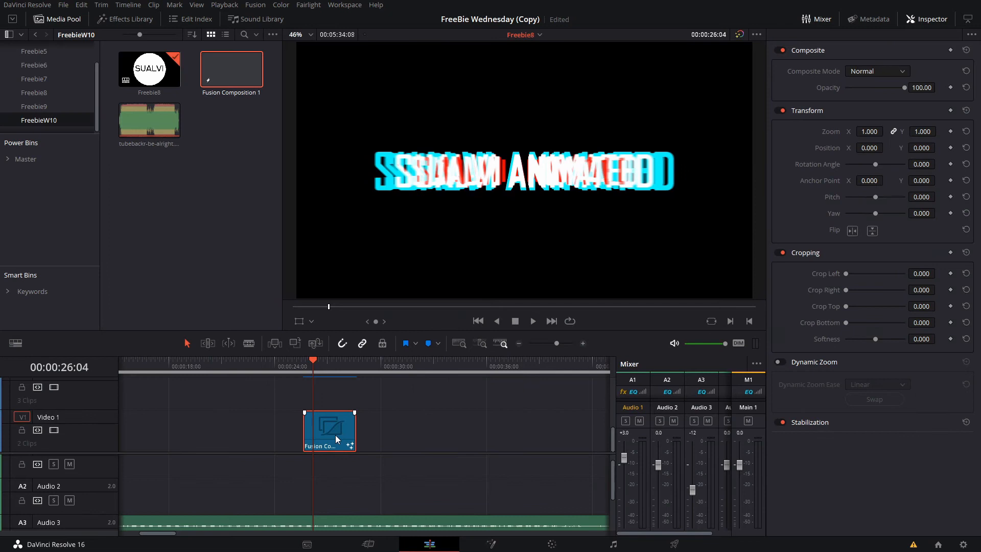
{"action": "mouse_move", "coordinate": [353, 434]}
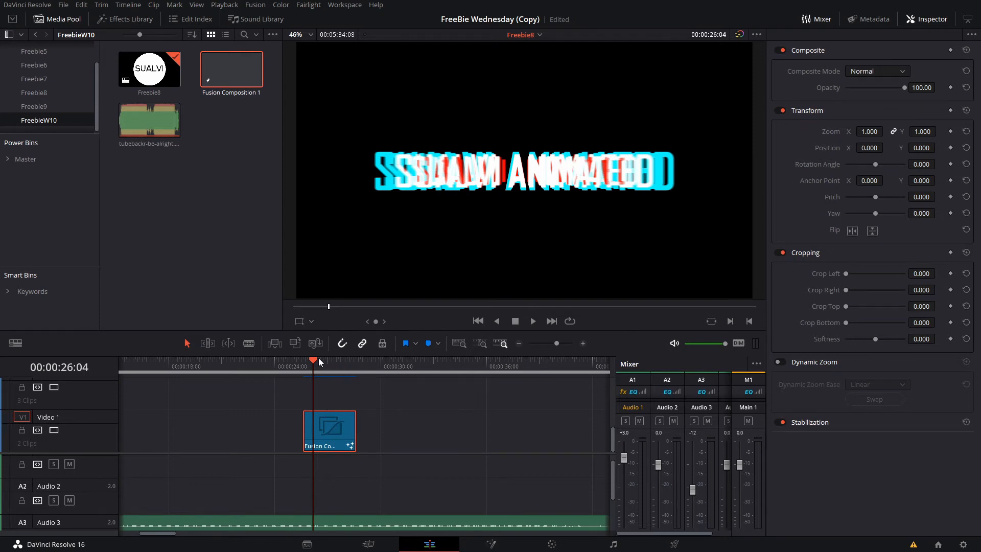
{"action": "mouse_move", "coordinate": [338, 391]}
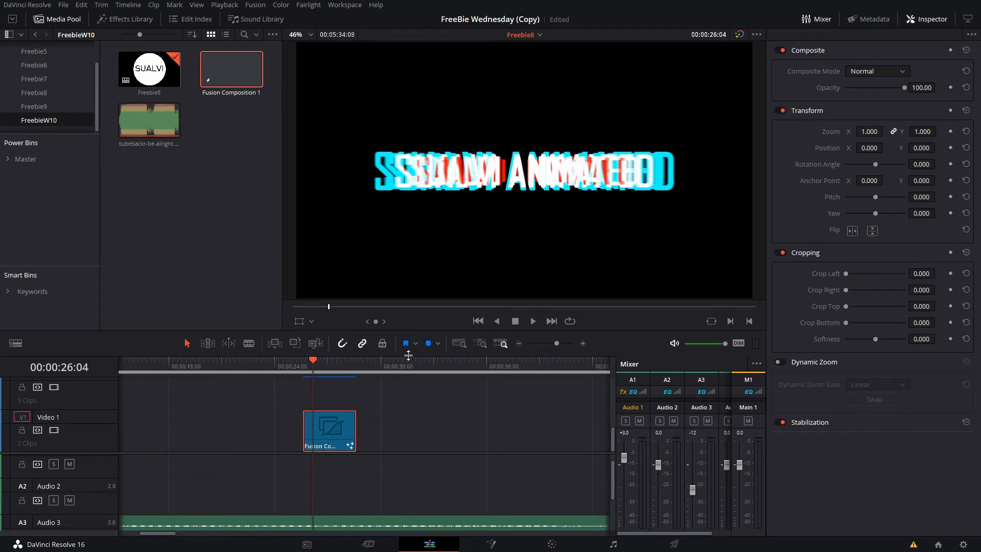
{"action": "mouse_move", "coordinate": [410, 392]}
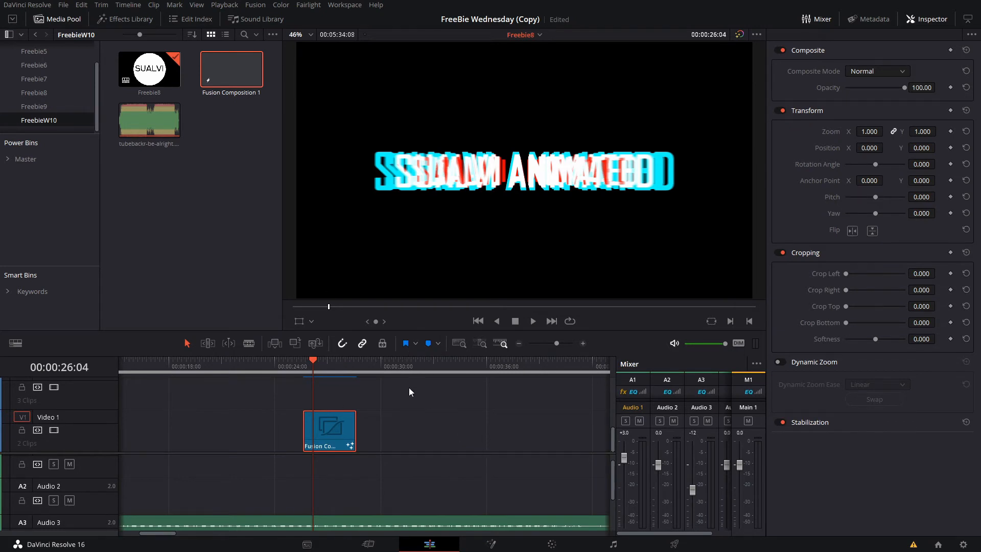
{"action": "mouse_move", "coordinate": [482, 236]}
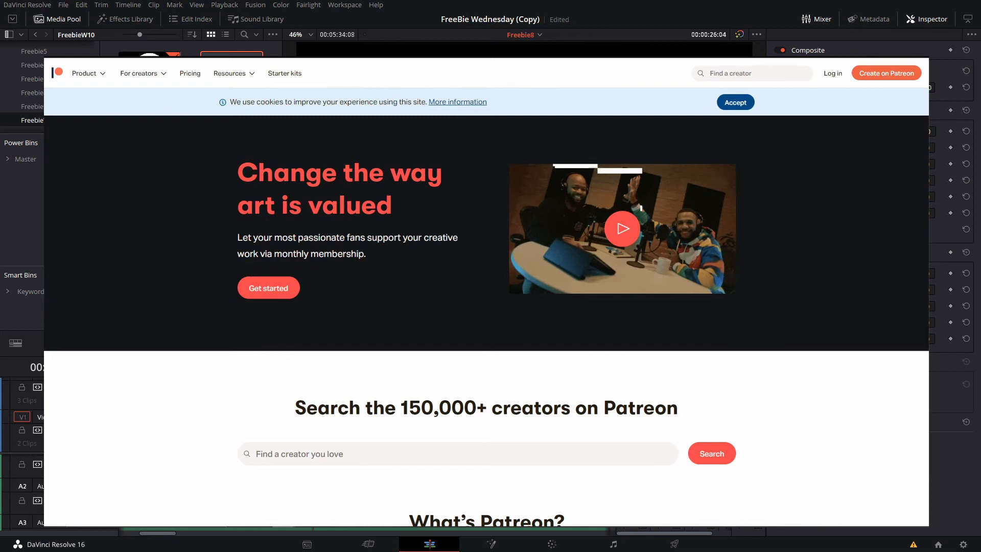
{"action": "scroll", "scroll_direction": "down", "scroll_amount": 3}
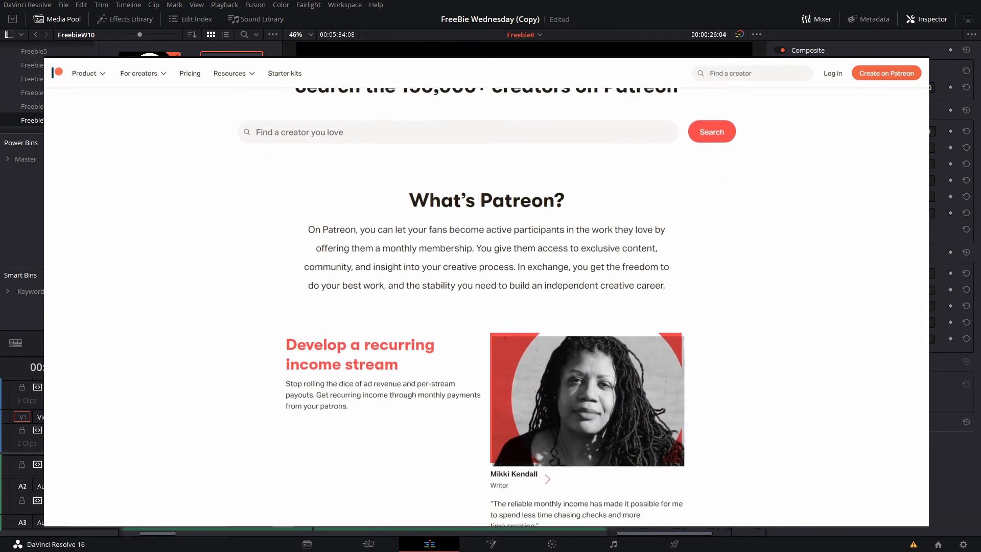
{"action": "scroll", "scroll_direction": "down", "scroll_amount": 3}
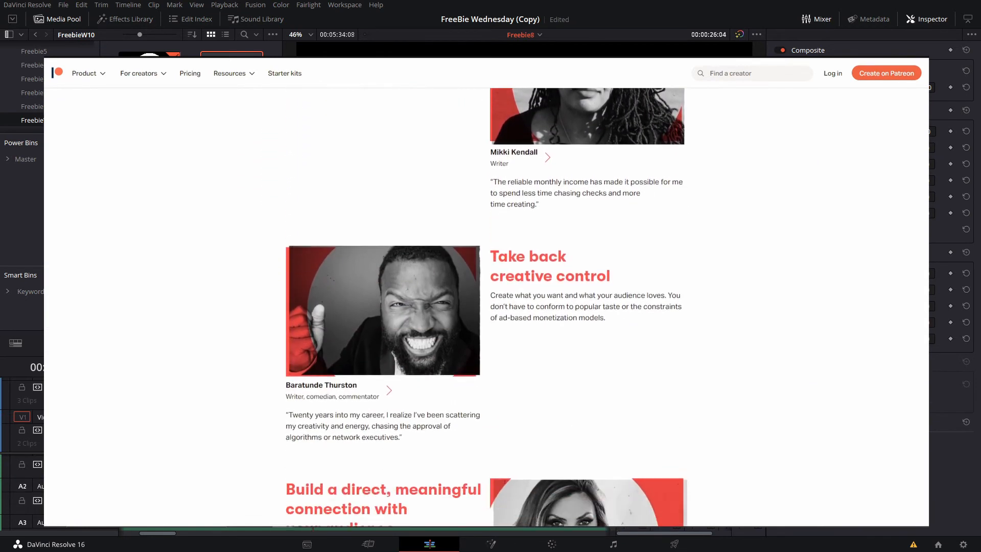
{"action": "scroll", "scroll_direction": "down", "scroll_amount": 3}
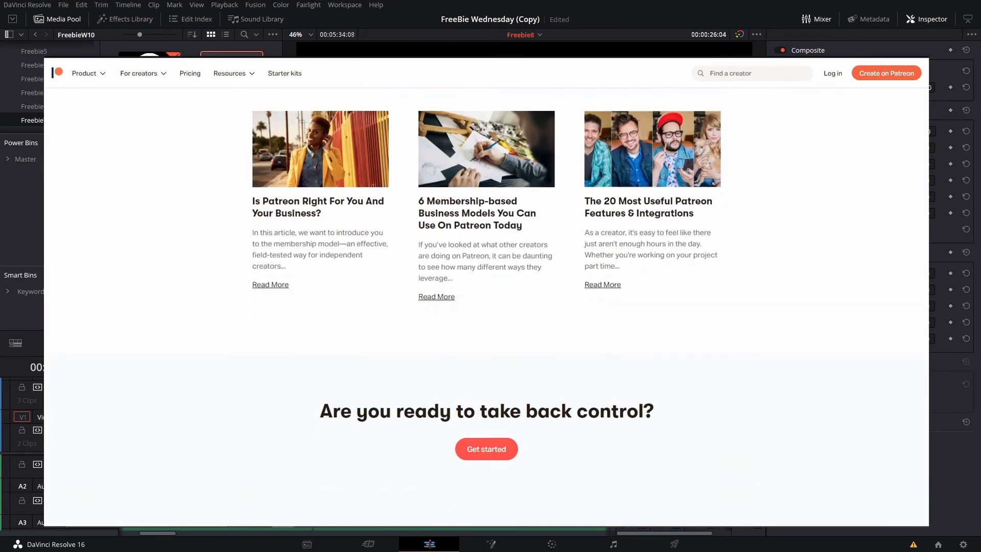
{"action": "scroll", "scroll_direction": "up", "scroll_amount": 3}
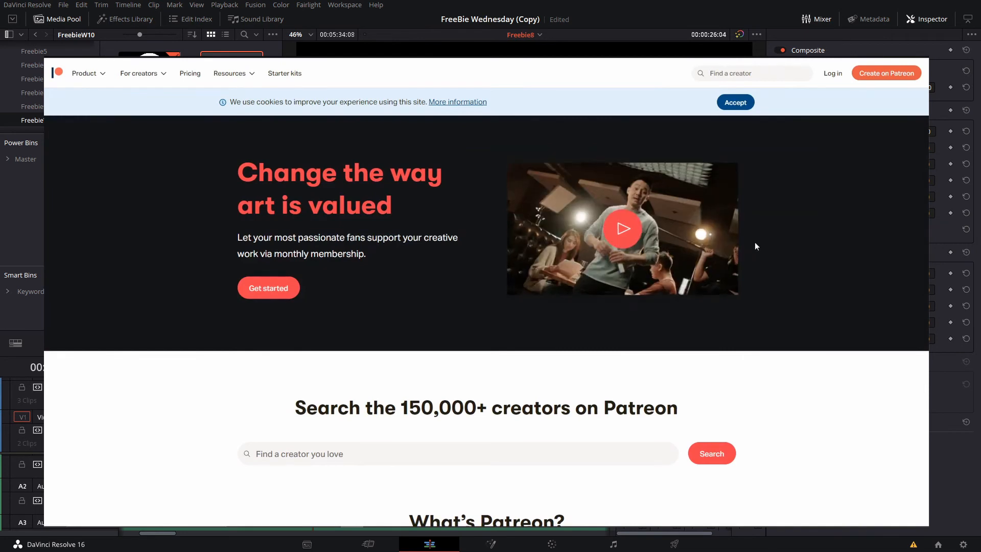
{"action": "scroll", "scroll_direction": "down", "scroll_amount": 3}
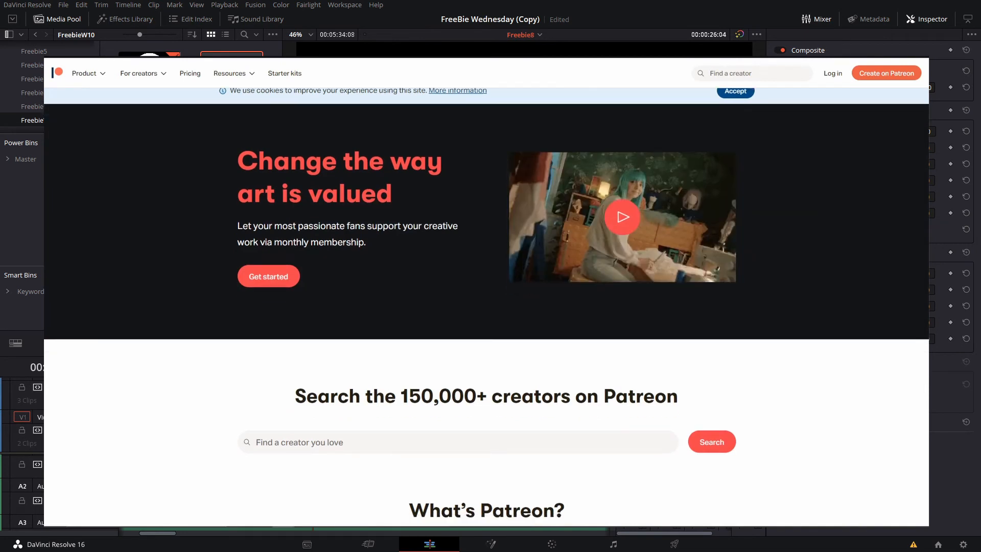
{"action": "scroll", "scroll_direction": "down", "scroll_amount": 3}
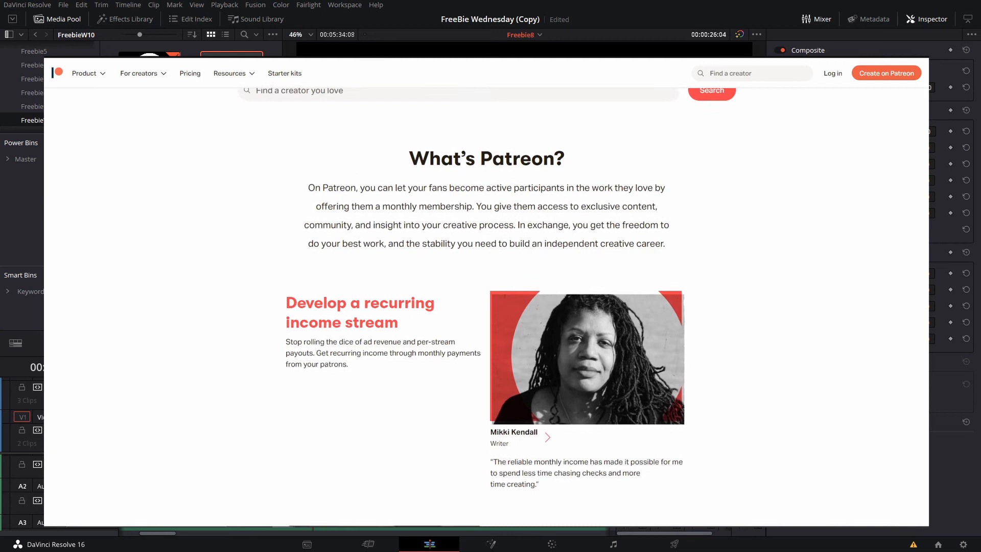
{"action": "scroll", "scroll_direction": "down", "scroll_amount": 3}
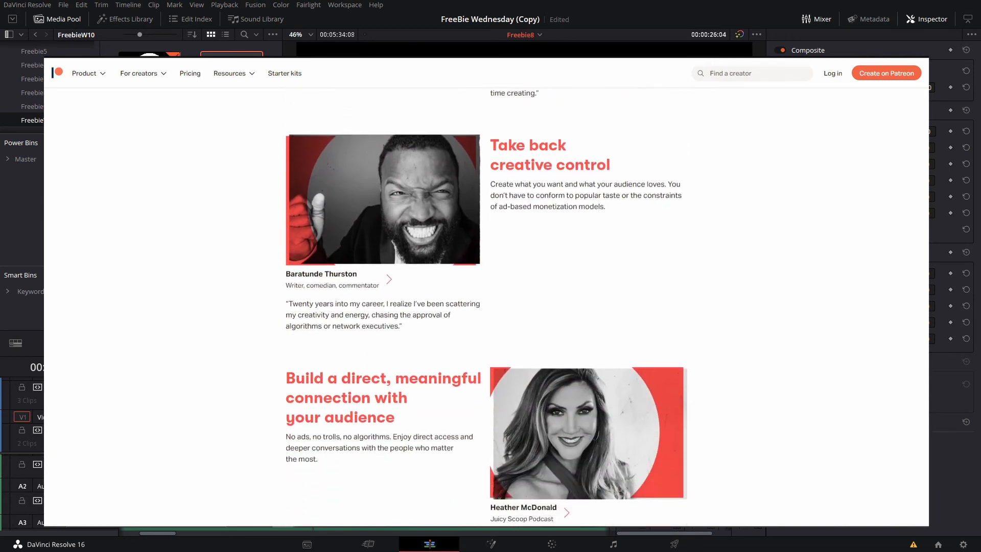
{"action": "scroll", "scroll_direction": "down", "scroll_amount": 3}
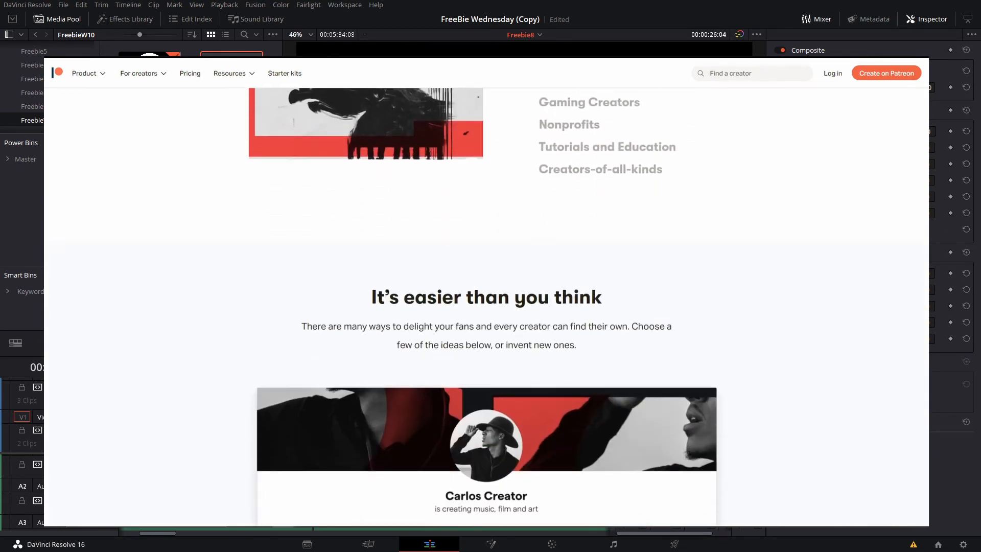
{"action": "scroll", "scroll_direction": "down", "scroll_amount": 3}
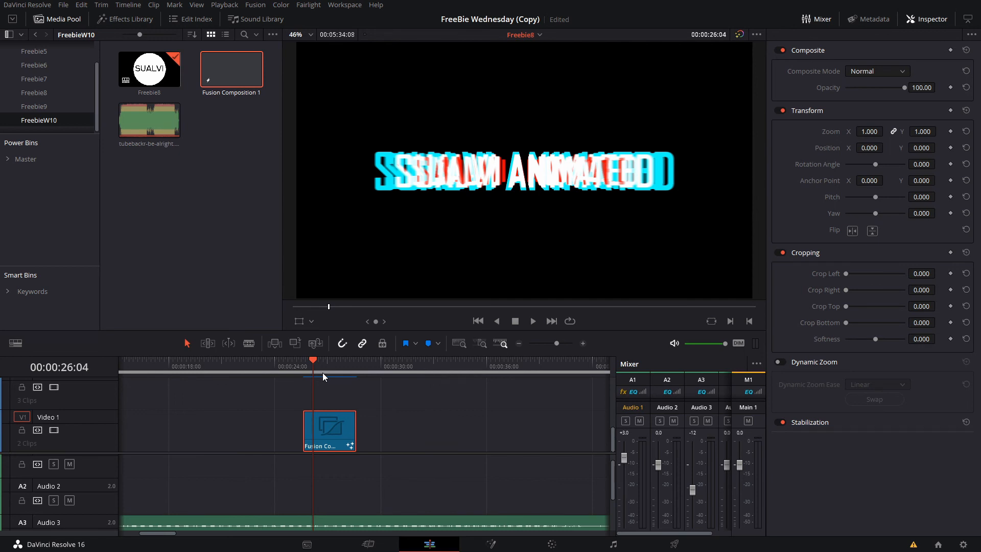
{"action": "mouse_move", "coordinate": [343, 364]}
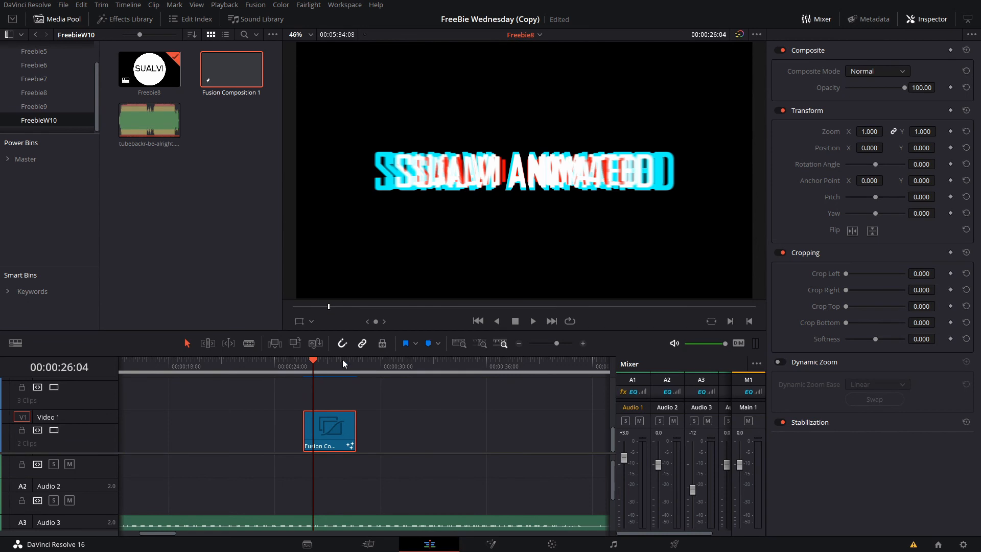
{"action": "mouse_move", "coordinate": [451, 288]}
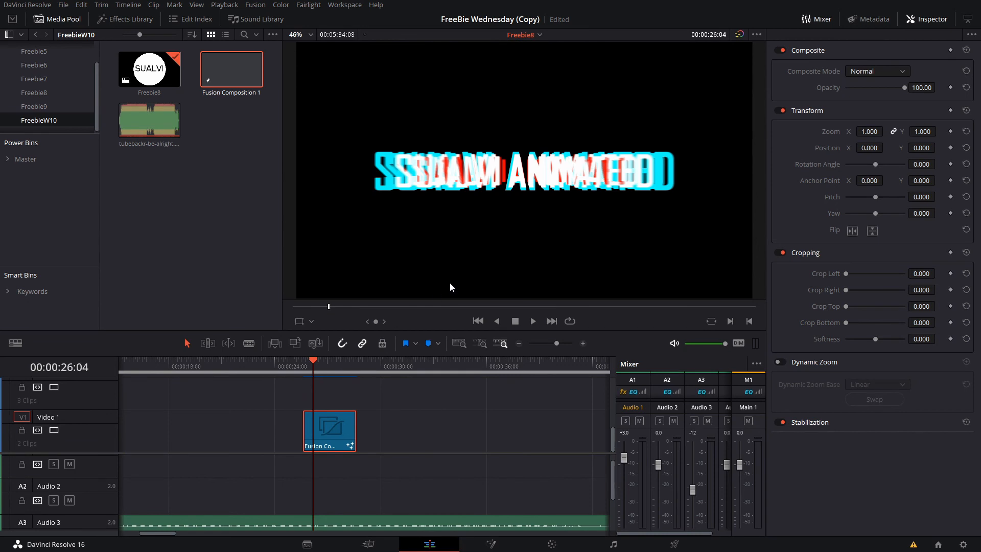